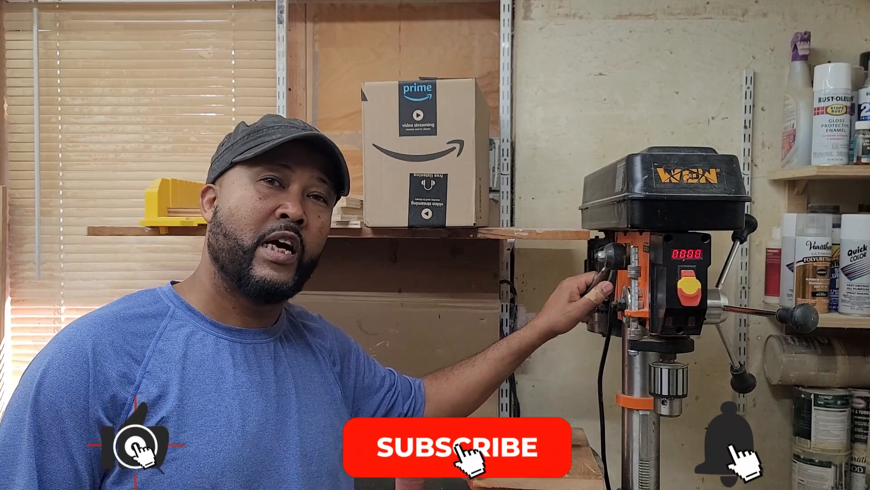
left_click(457, 447)
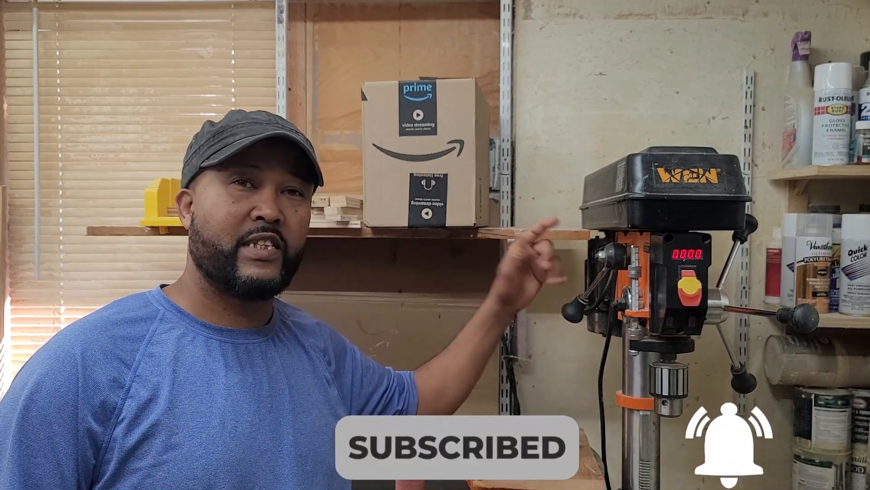